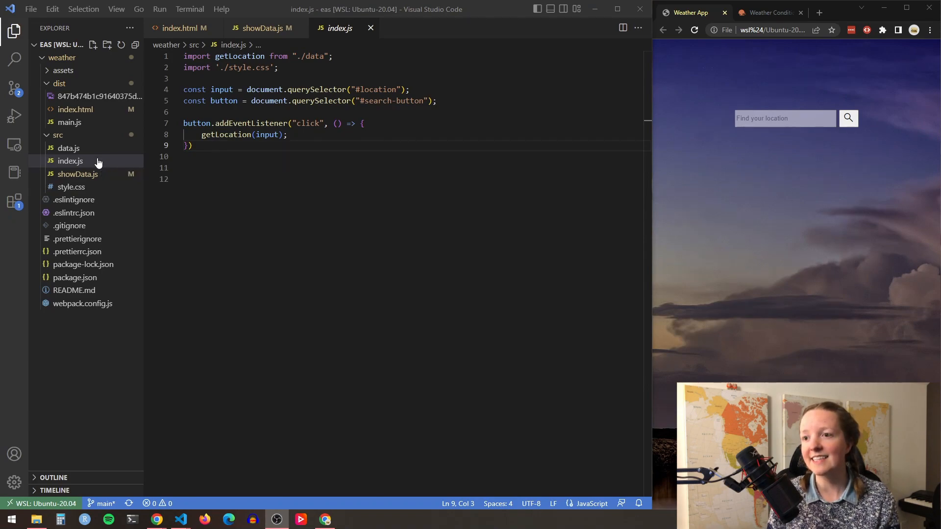
Search Berlin in the weather app, then open data.js in the editor.
left_click(69, 160)
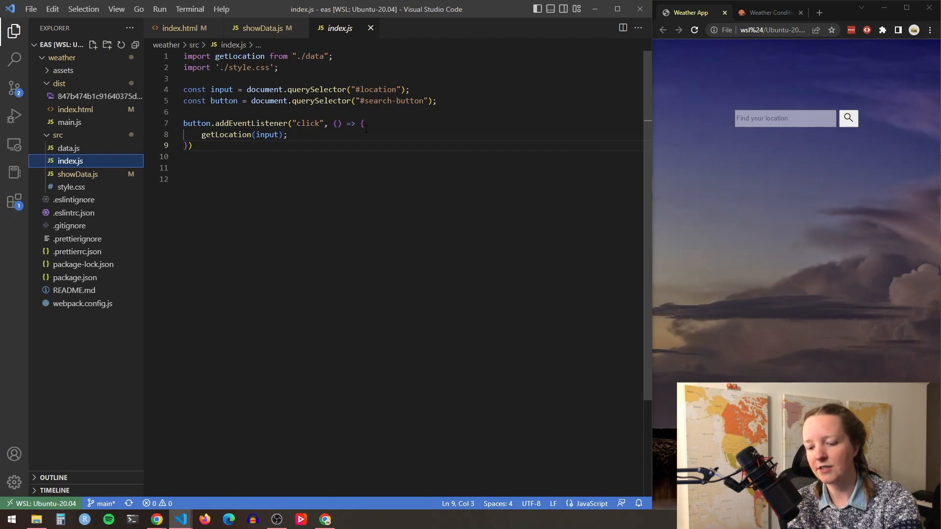
type("Berlin")
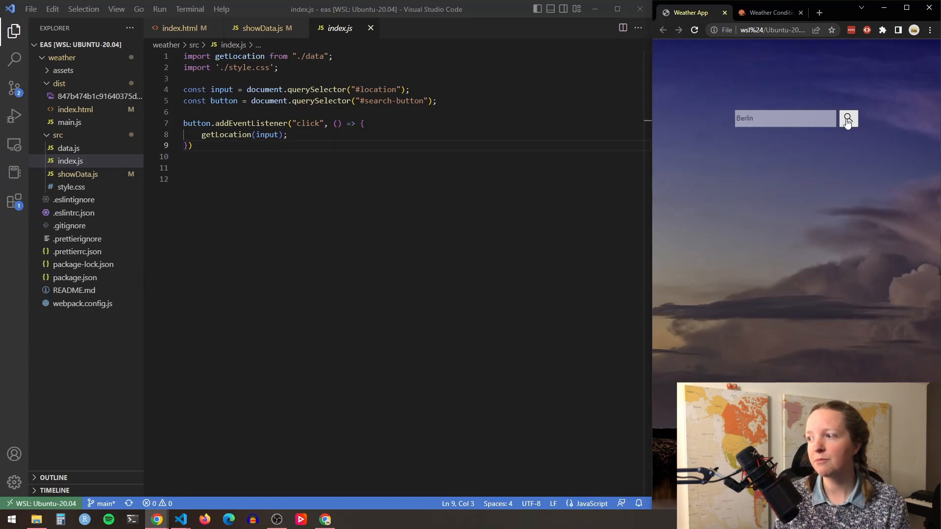
left_click(848, 118)
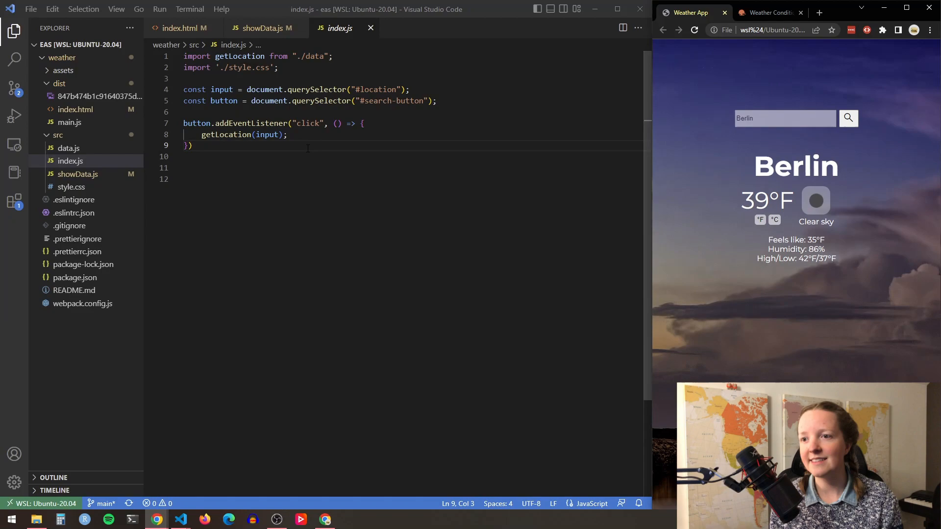
left_click(69, 148)
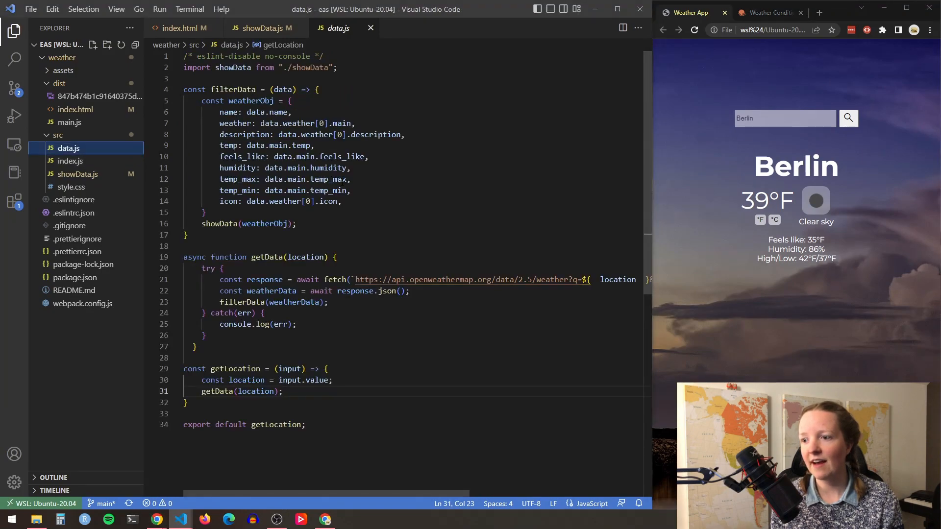
scroll("down", 3)
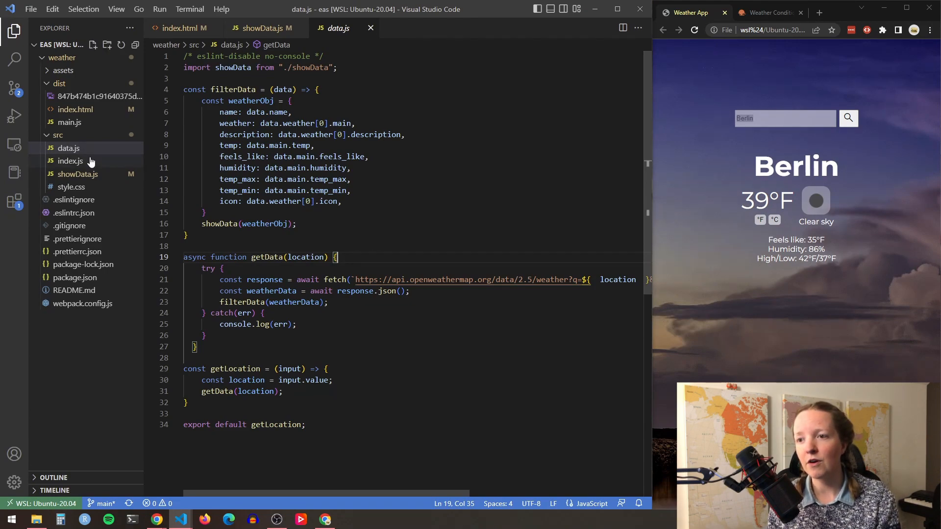
left_click(77, 174)
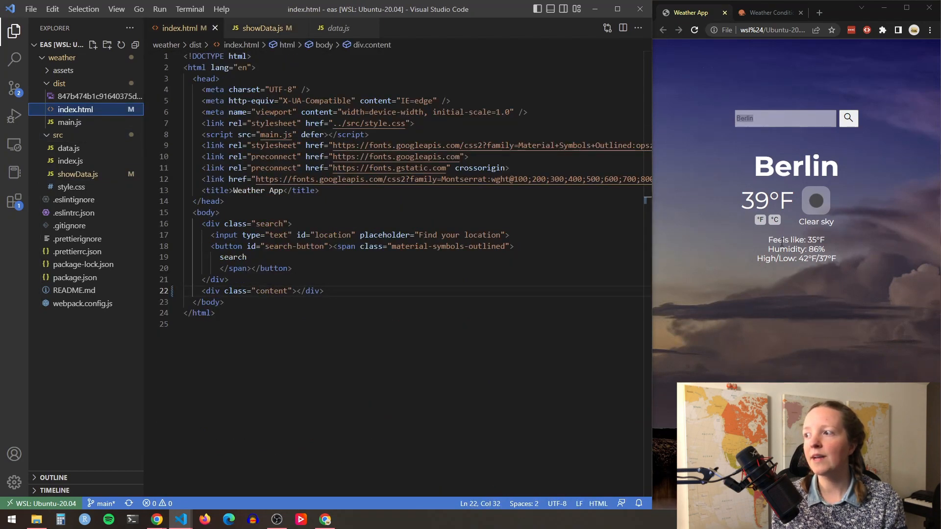
Click into the app's search box, which still holds Berlin.
left_click(784, 118)
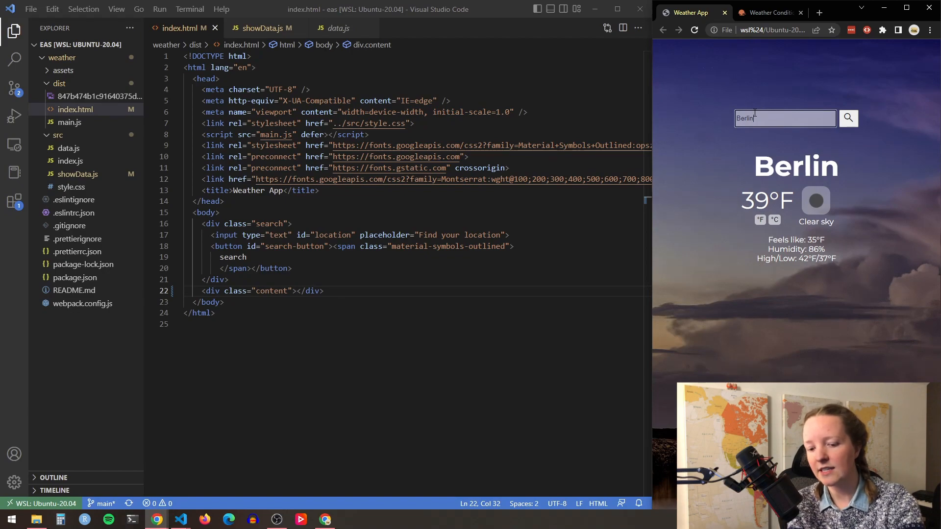
Start a new city search for Chicago in the weather app.
left_click(262, 28)
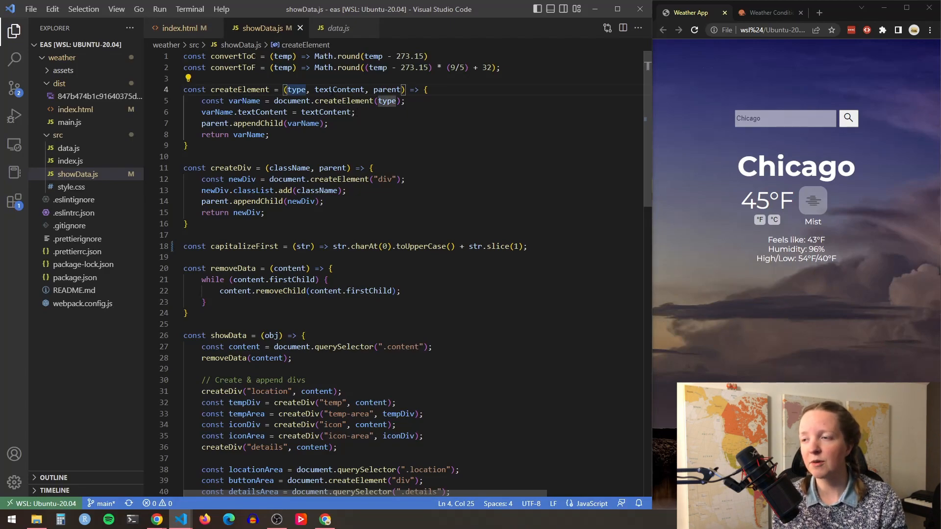
scroll("down", 3)
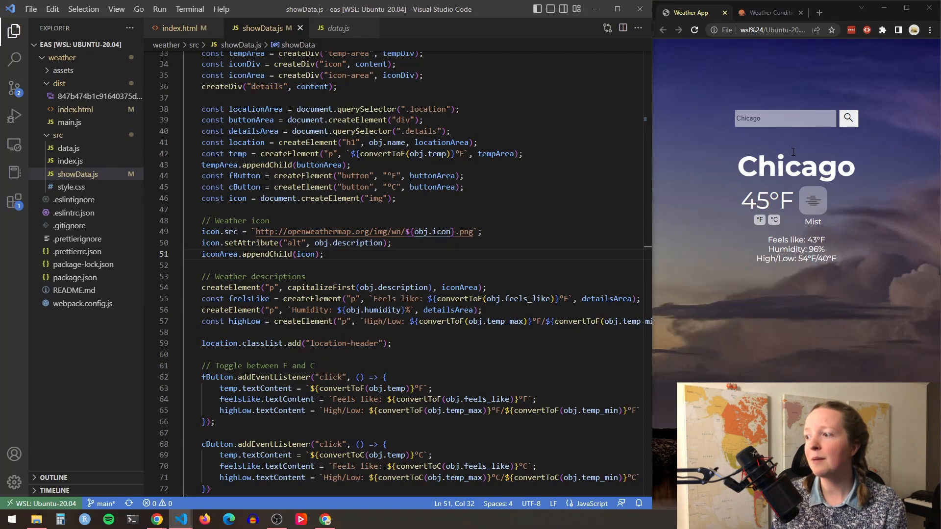
left_click(768, 11)
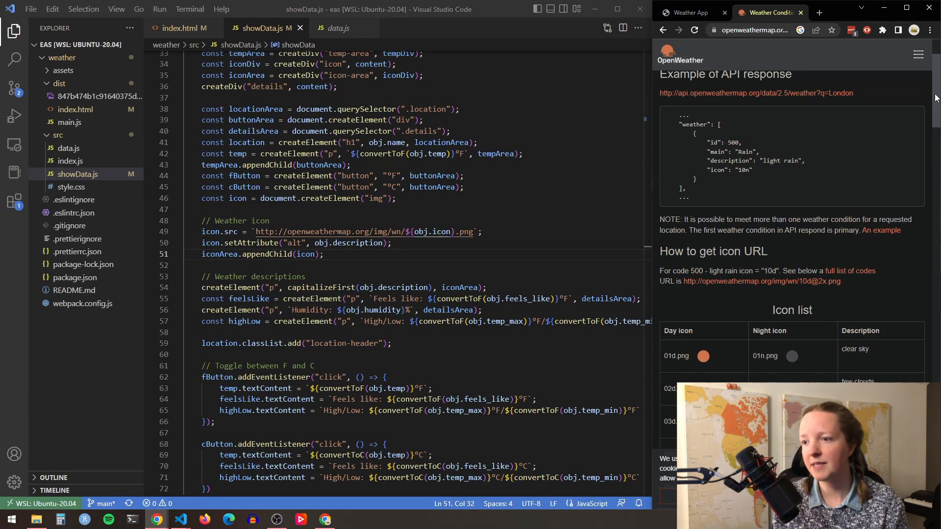
left_click(689, 12)
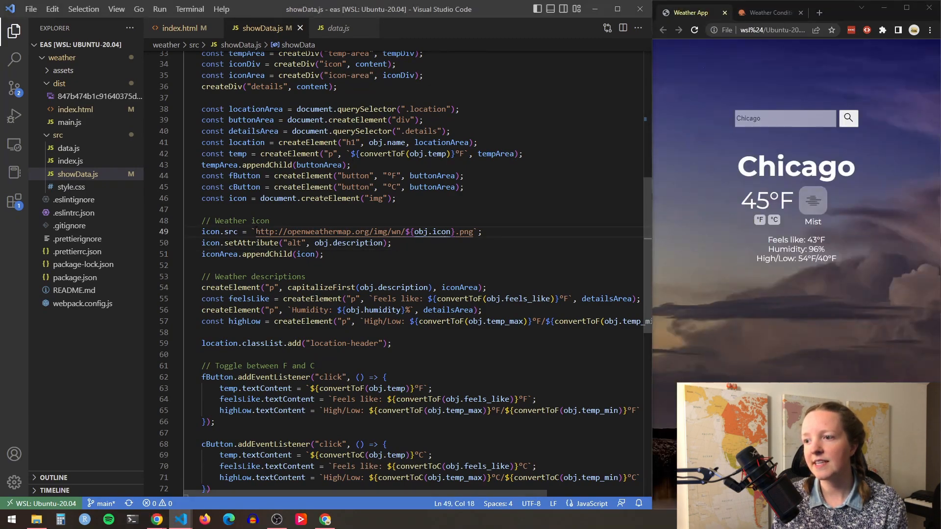